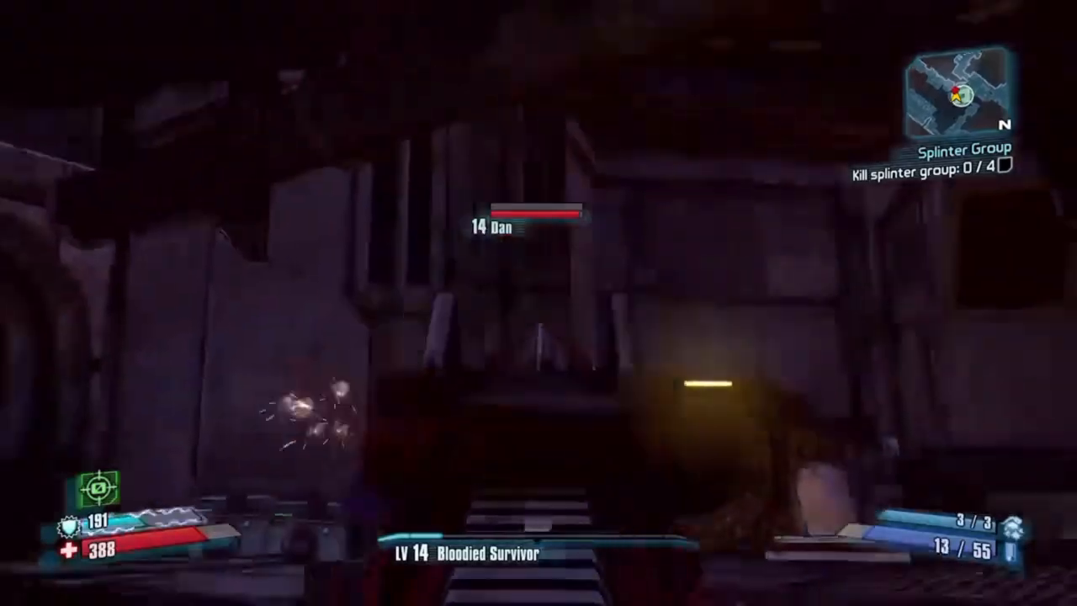
Switch to Chrome and bring up the Deadeye Deepfake Simulacrum Steam store page
left_click(539, 303)
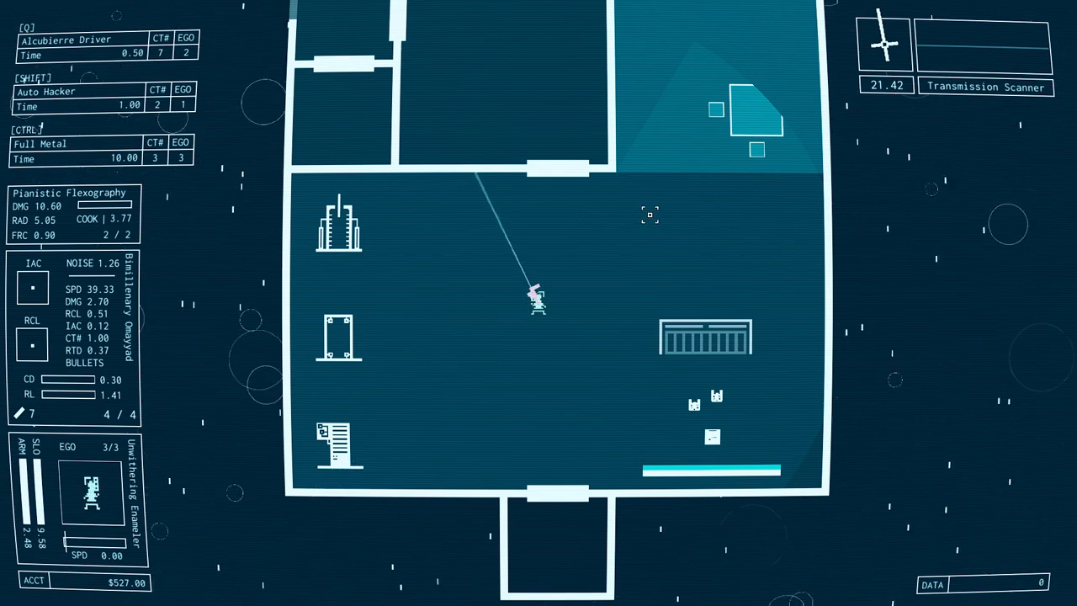
mouse_move(673, 259)
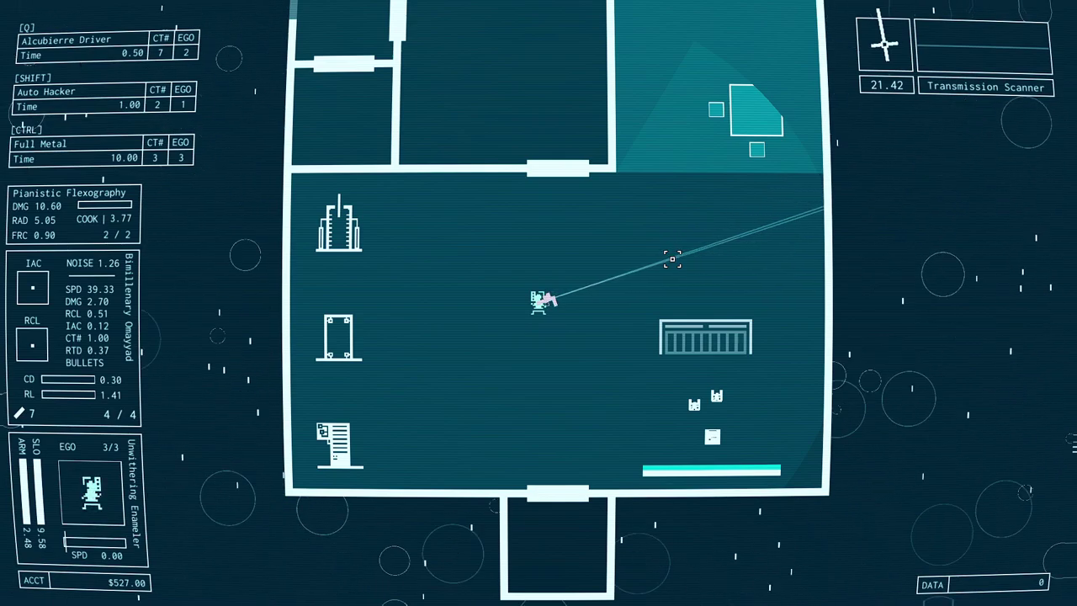
mouse_move(535, 446)
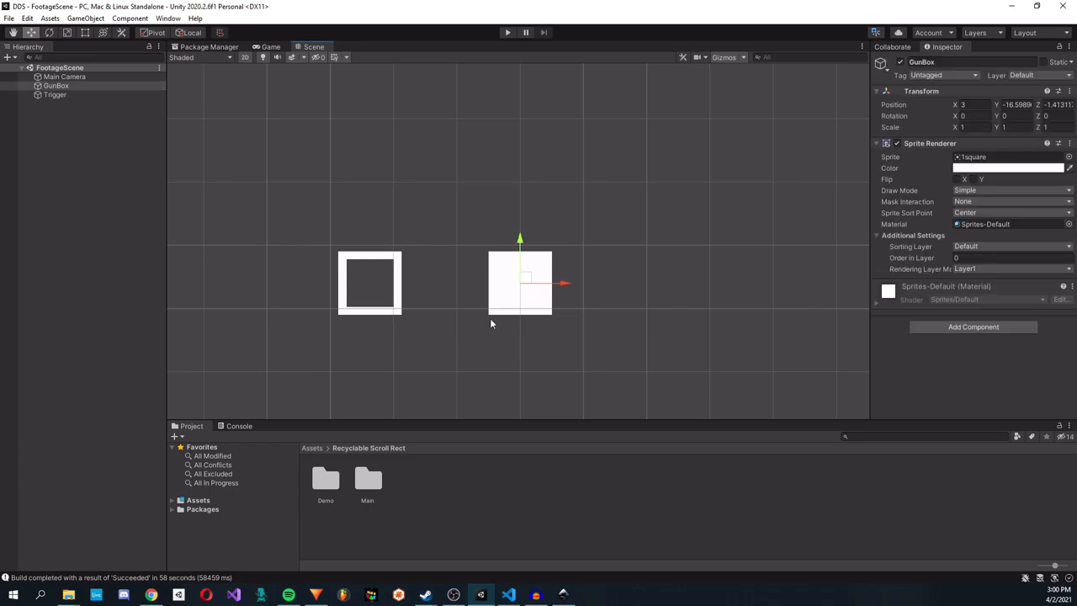
left_click(54, 94)
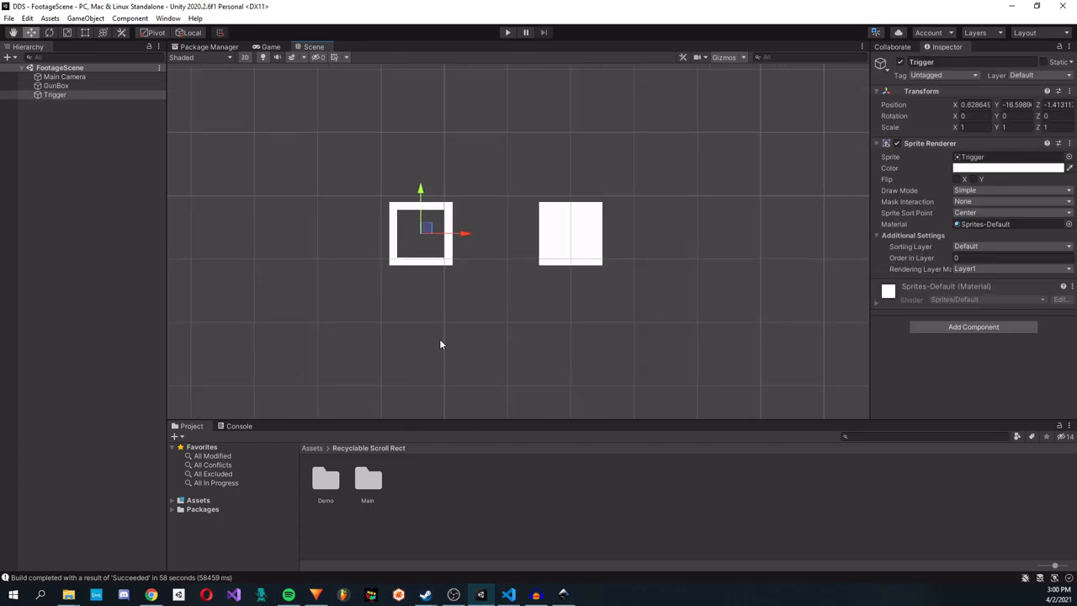
left_click(149, 596)
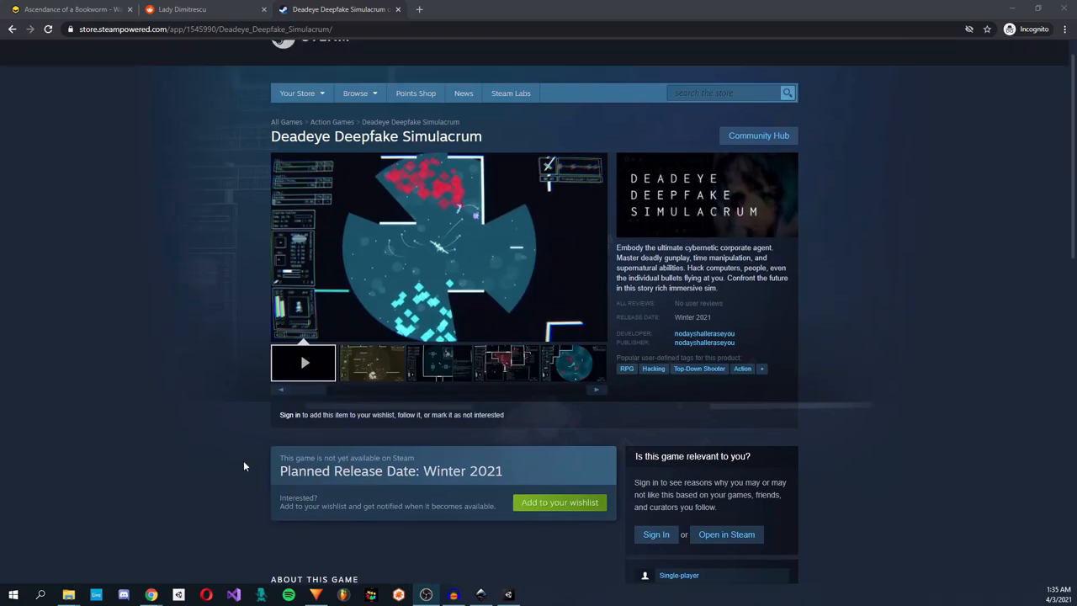
scroll("up", 3)
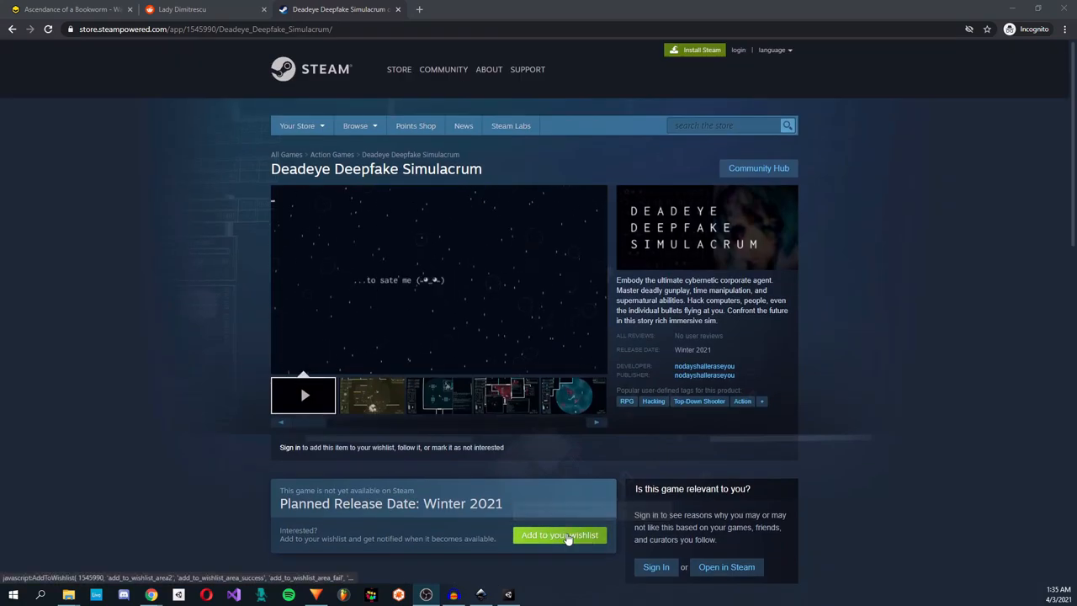